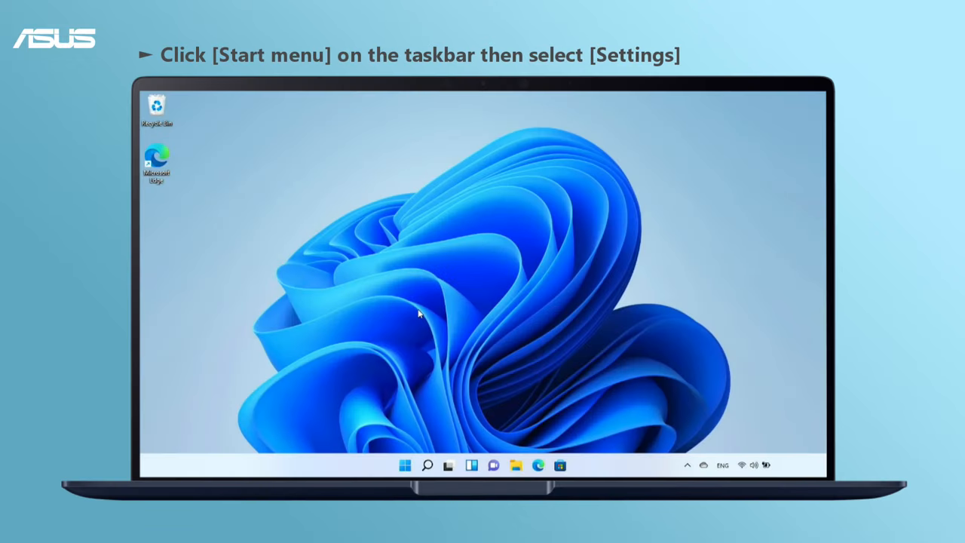
- Launch Settings from the Start button's quick-link menu, landing on the System page
right_click(405, 464)
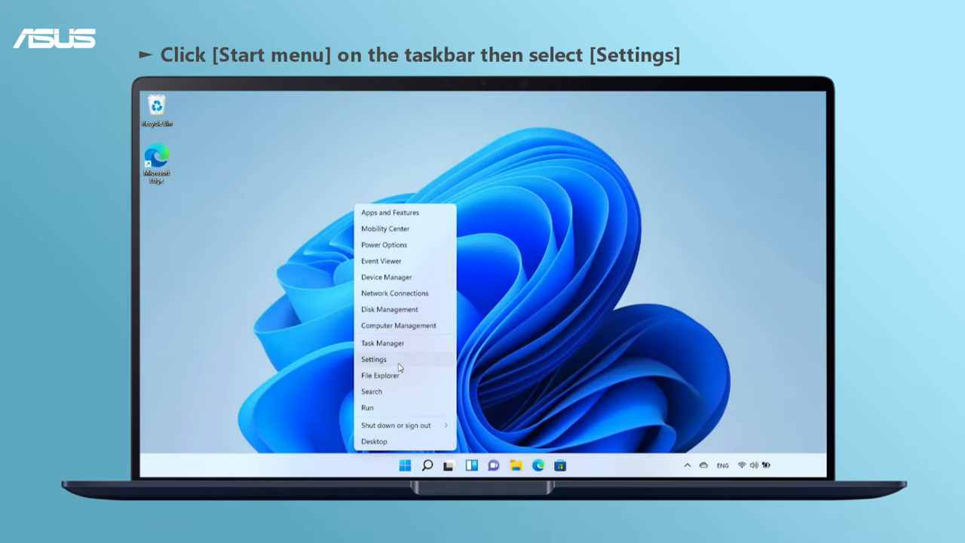
click(373, 358)
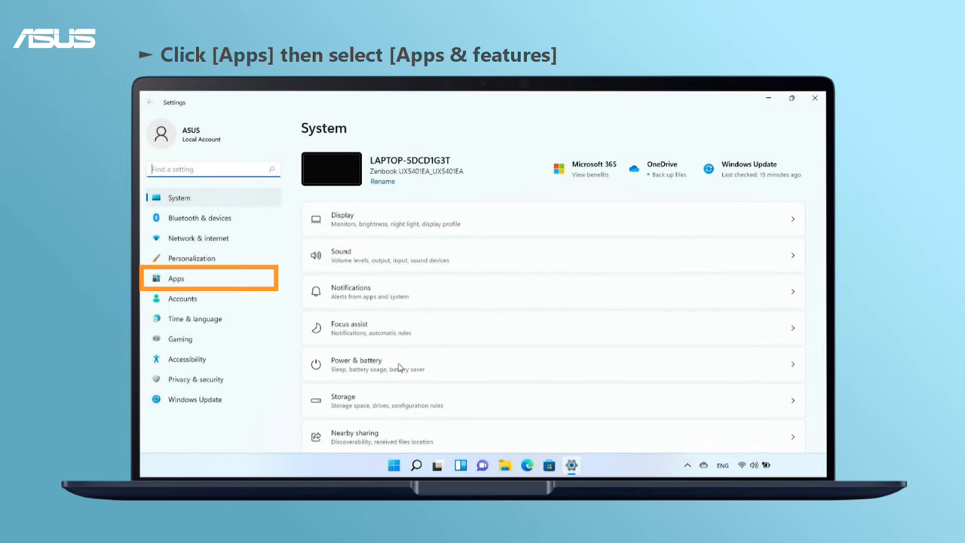
- Remove NonPrinstall APP via its options menu in Apps & features and confirm the uninstall
click(176, 278)
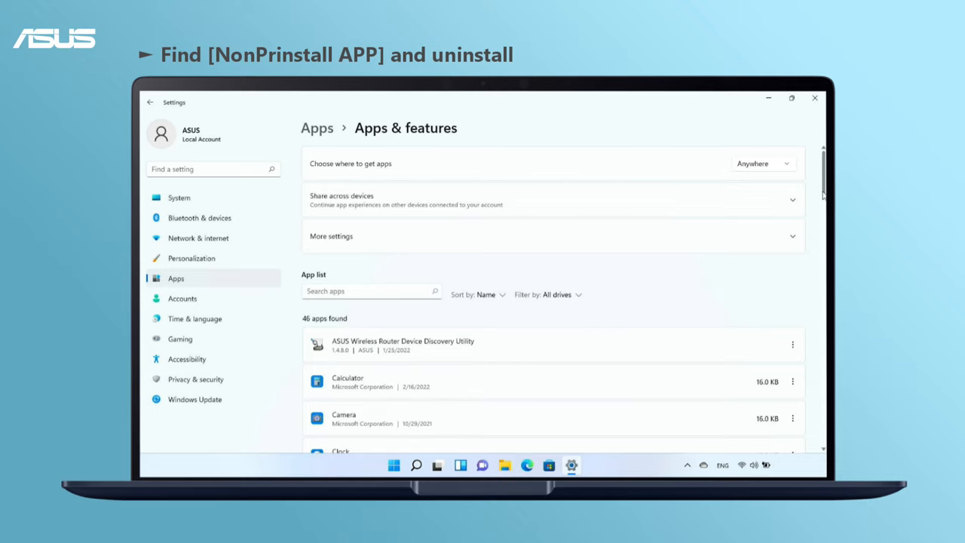
scroll(down, 3)
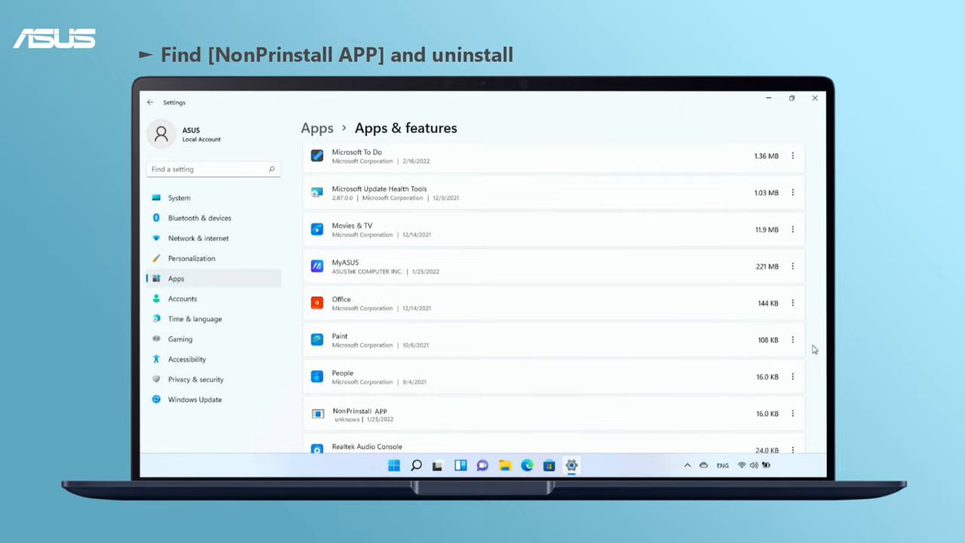
click(792, 413)
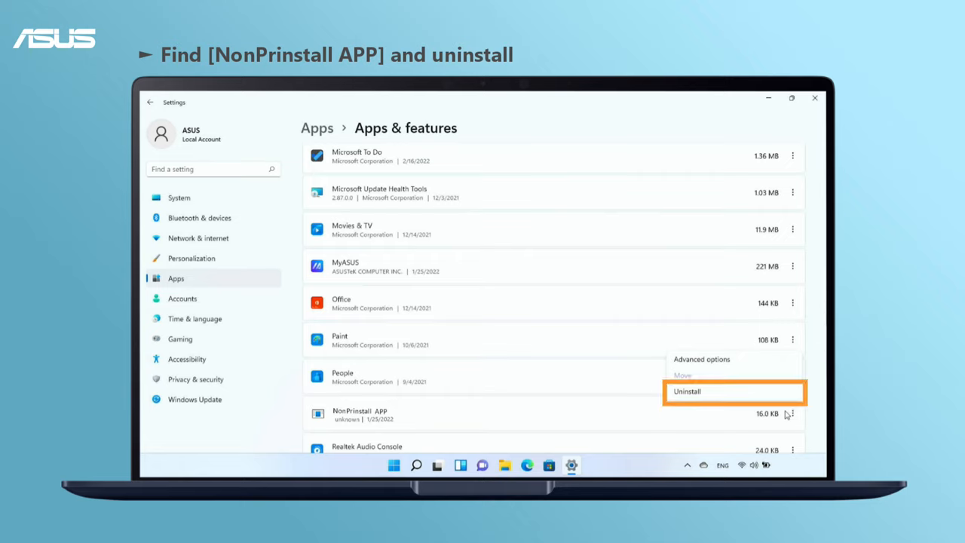
click(687, 392)
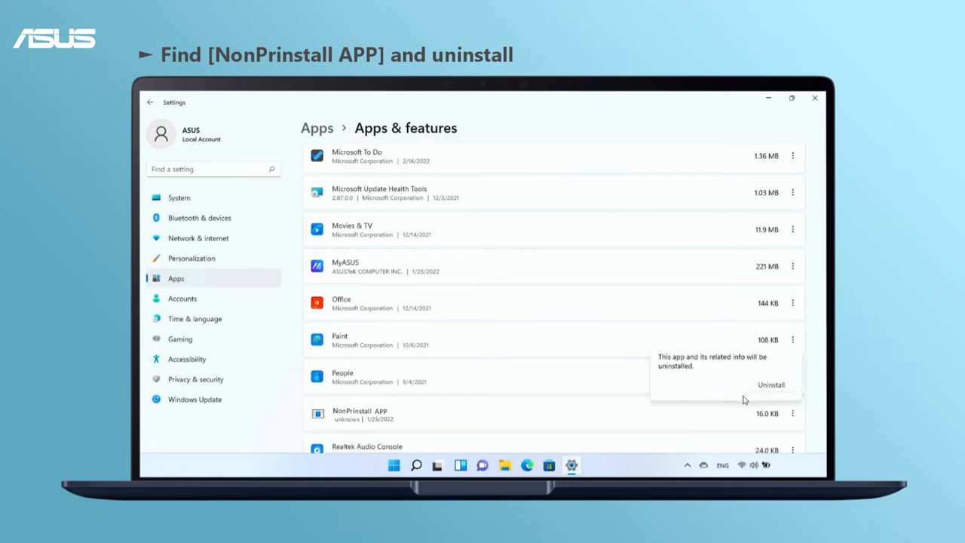
click(770, 385)
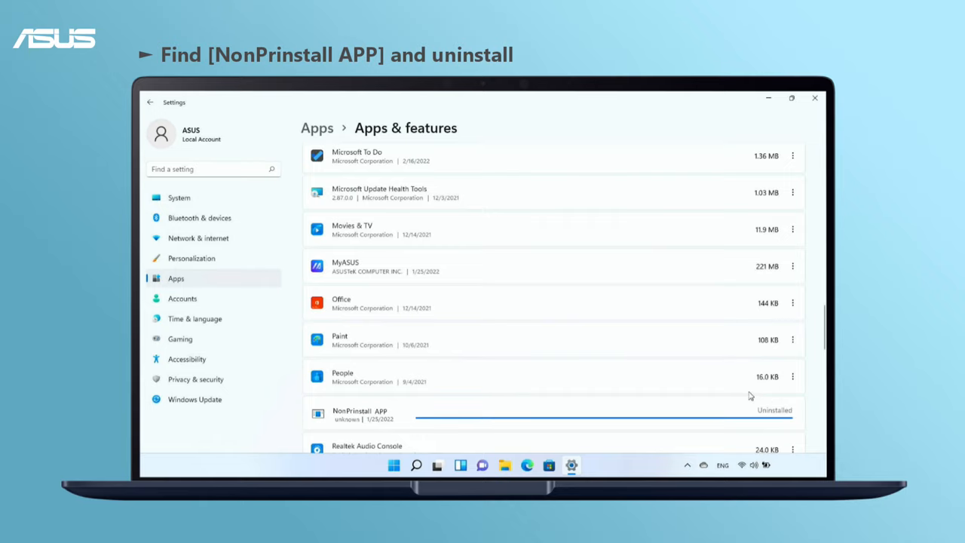
mouse_move(694, 373)
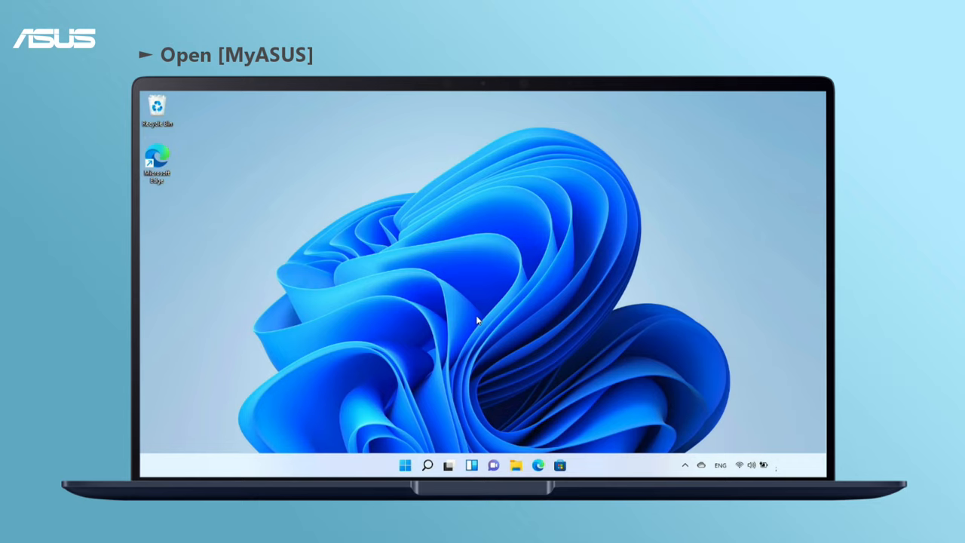
- Search for 'MyASUS' from the taskbar and launch it to its Home page
click(426, 466)
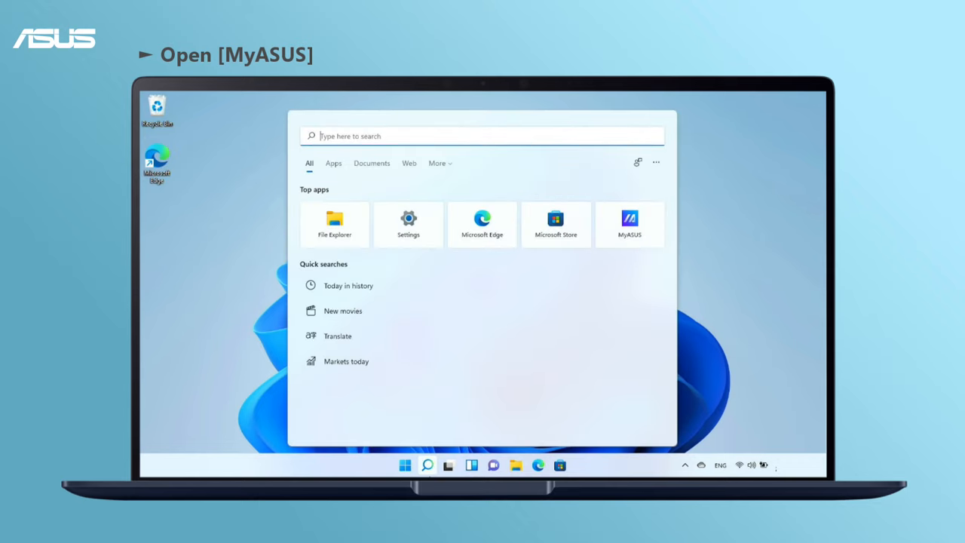
text(MyASUS)
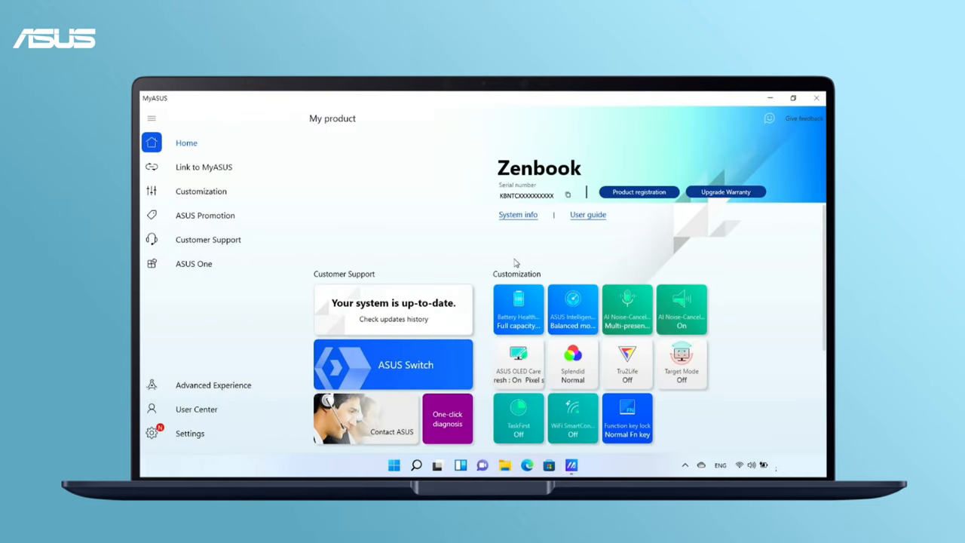
- In Customer Support's System Diagnosis, tick All and run the customized checkup
click(207, 239)
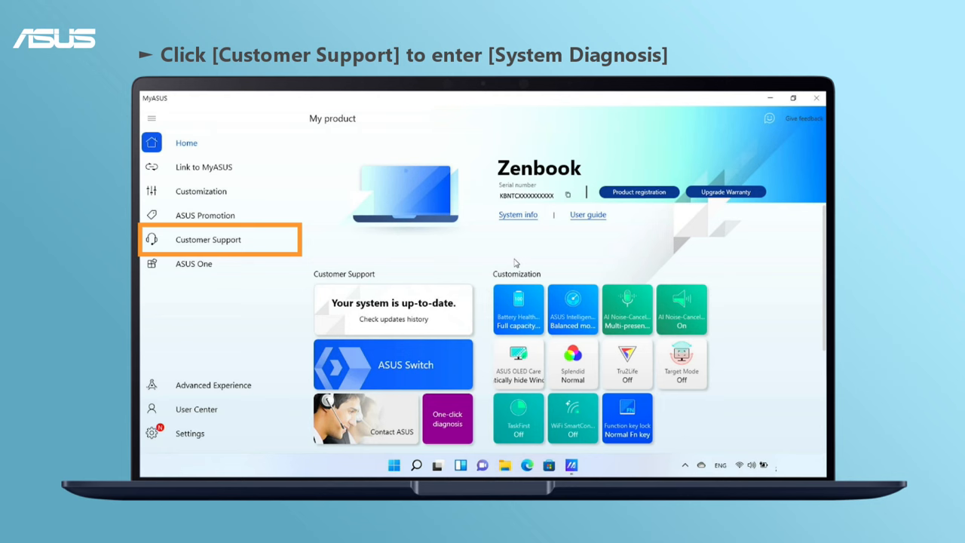
click(208, 238)
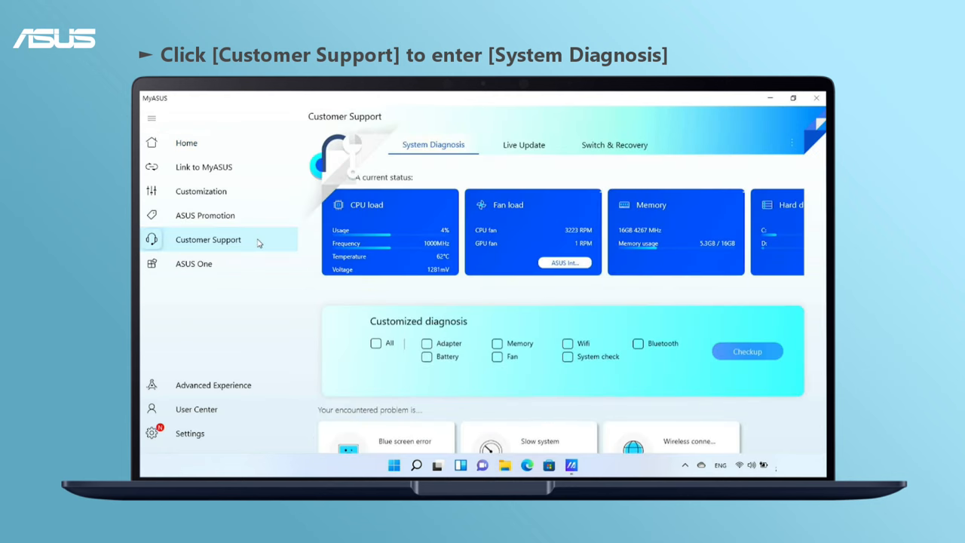
click(208, 239)
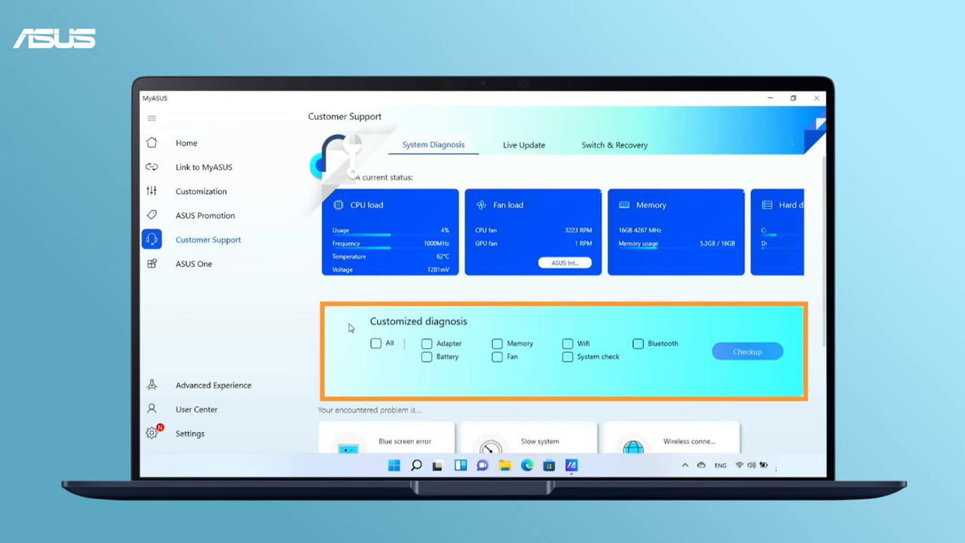
click(376, 343)
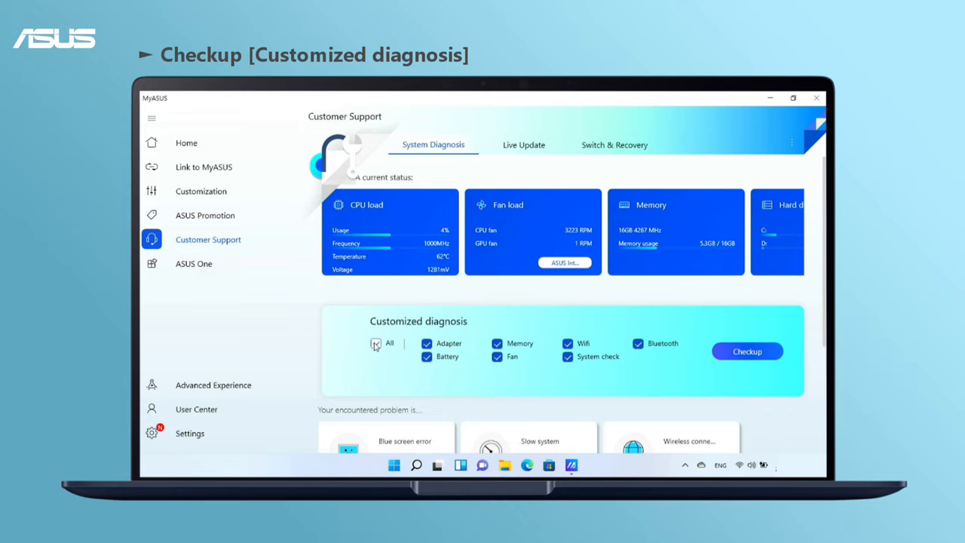
click(376, 343)
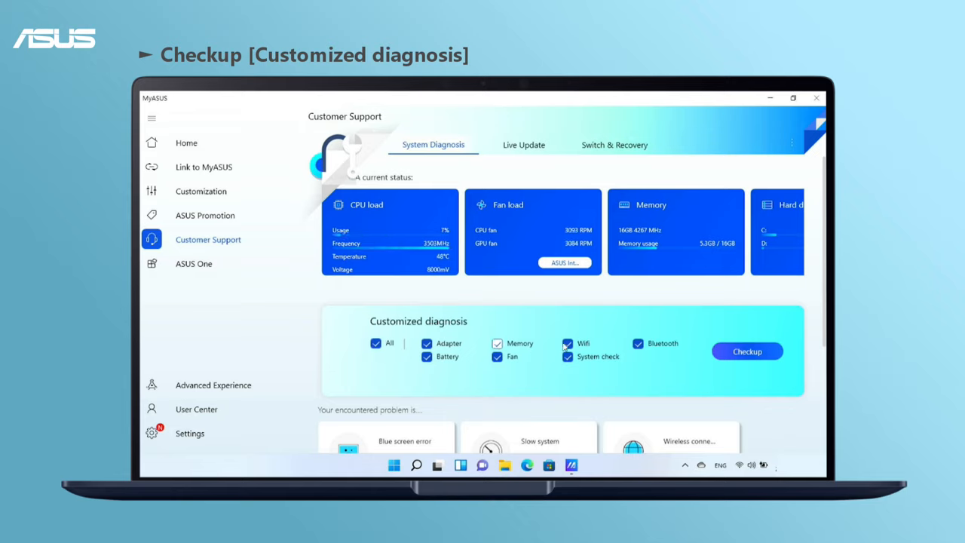
click(746, 350)
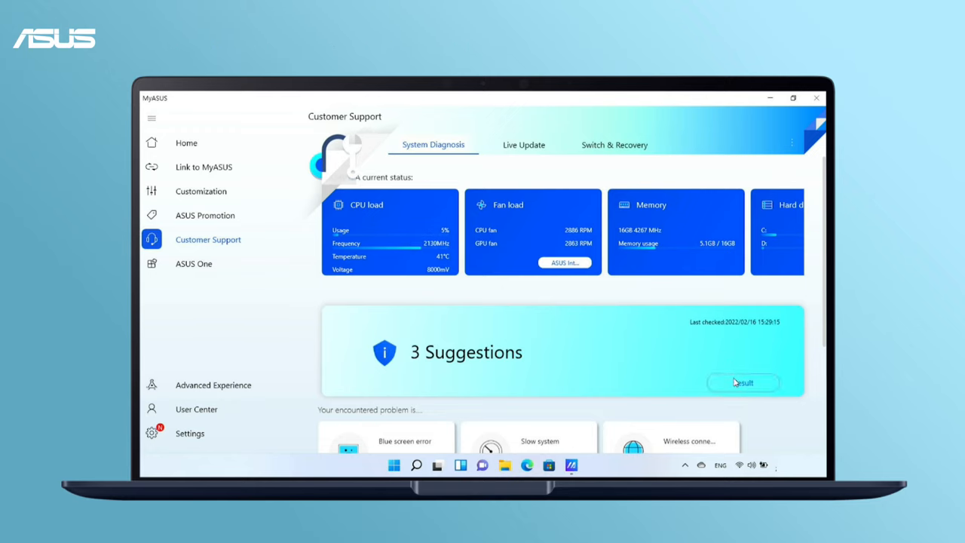
- View the detailed results listing 0 problems, scroll through the item list, then return to the desktop
click(743, 382)
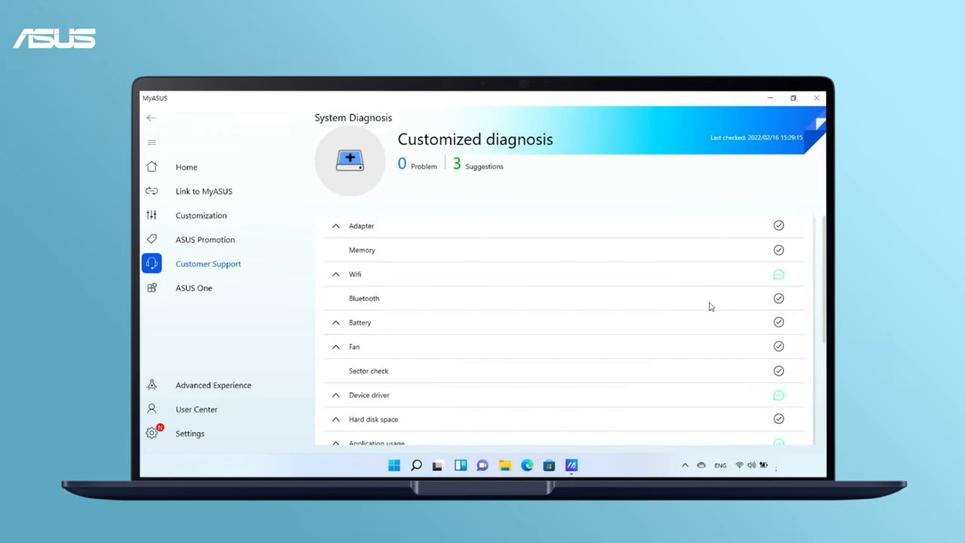
scroll(down, 3)
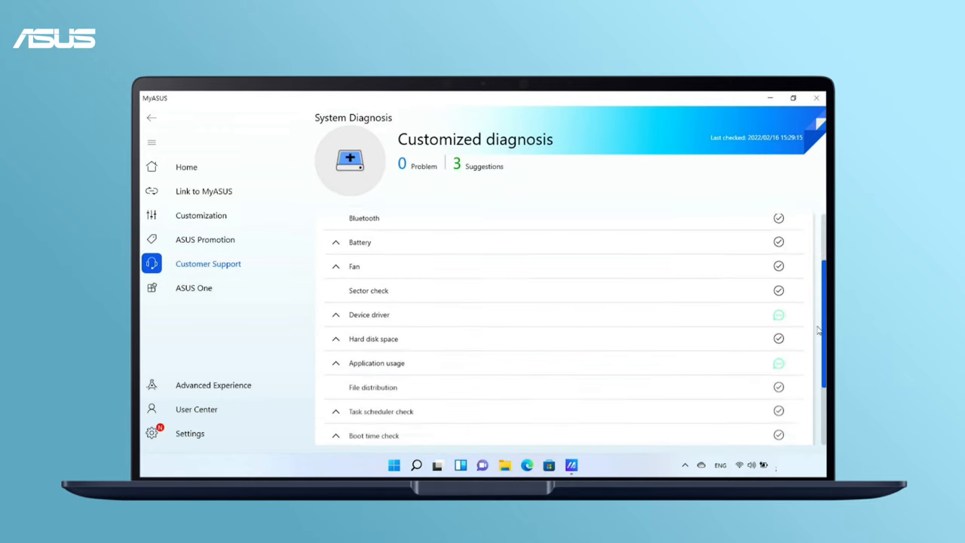
scroll(down, 3)
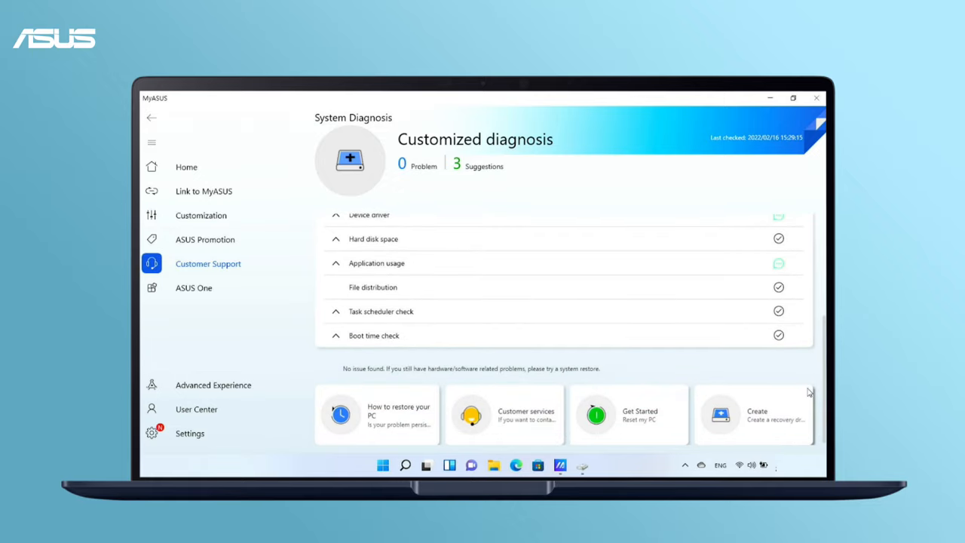
click(503, 415)
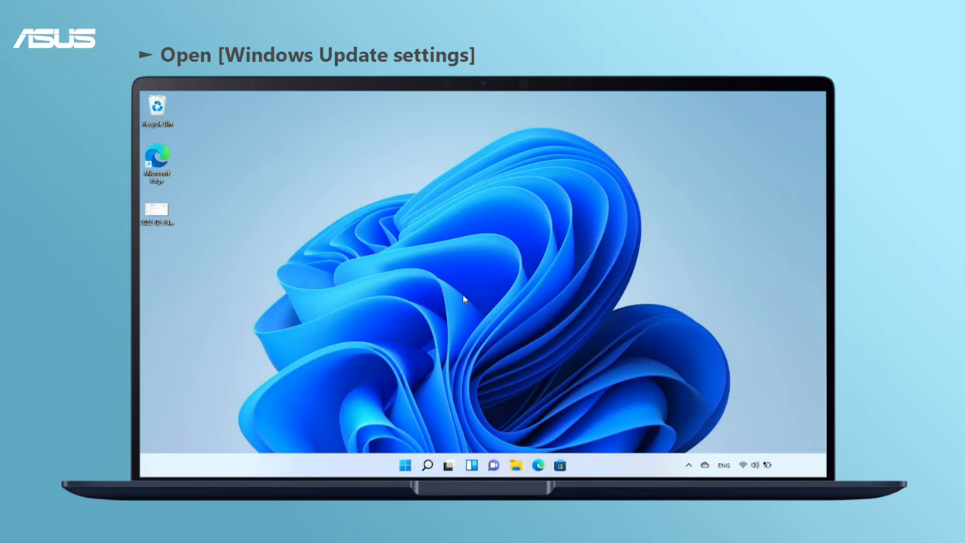
- Search for 'Windows update settings' and land on the Windows Update page with pending updates
click(427, 465)
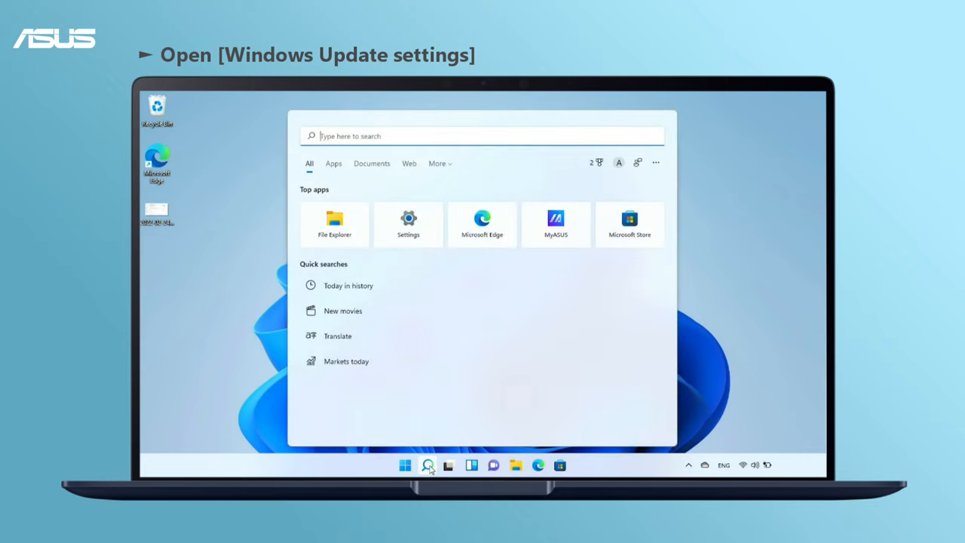
text(Windows update settings)
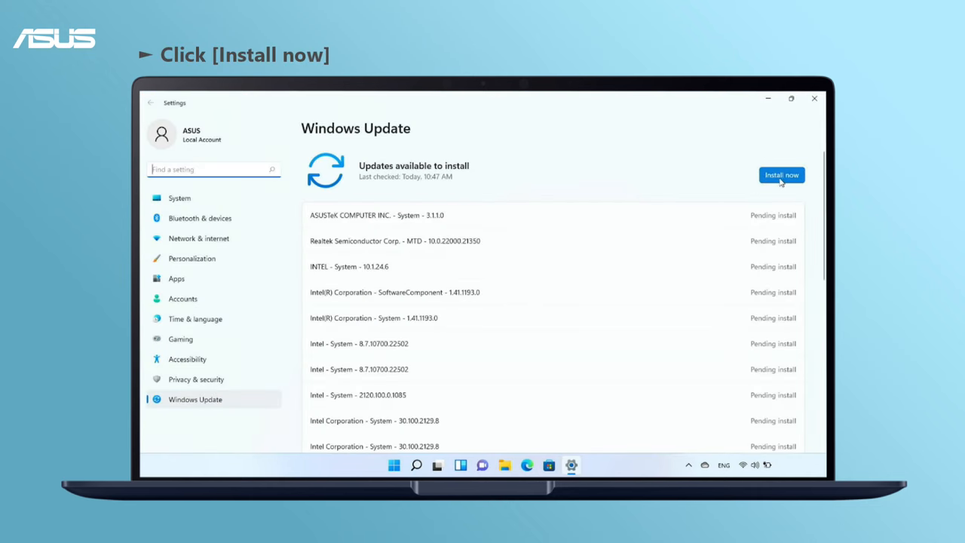
- Install the available updates now so that Restart now is offered to finish them
click(782, 174)
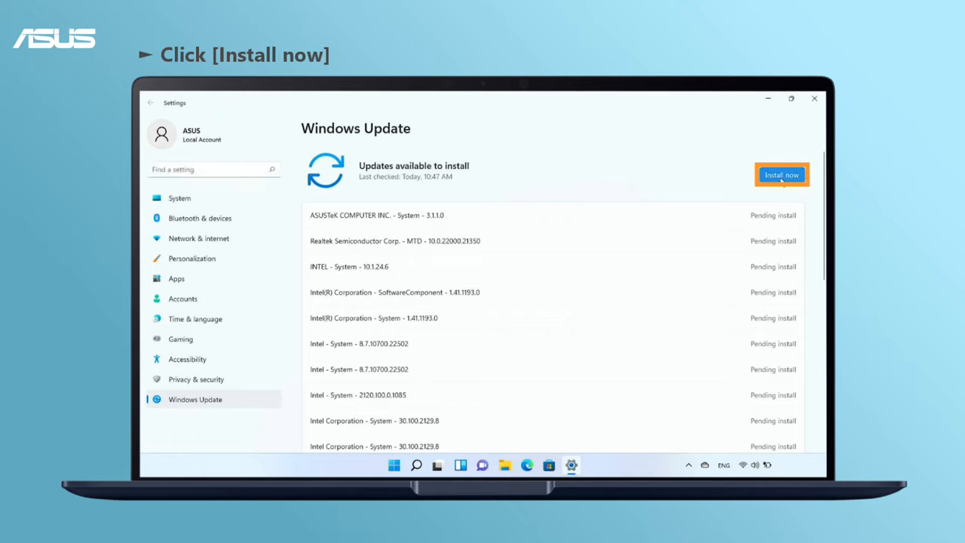
click(782, 174)
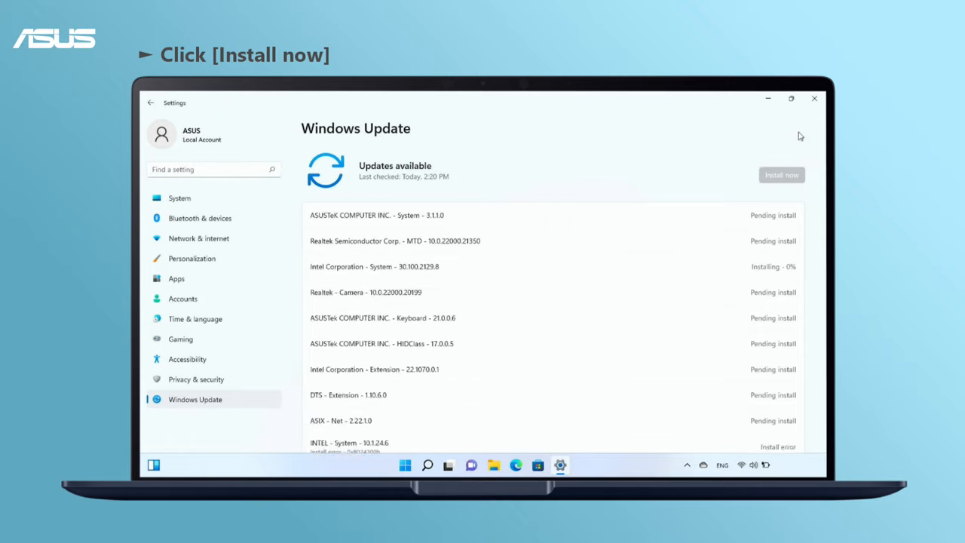
click(782, 174)
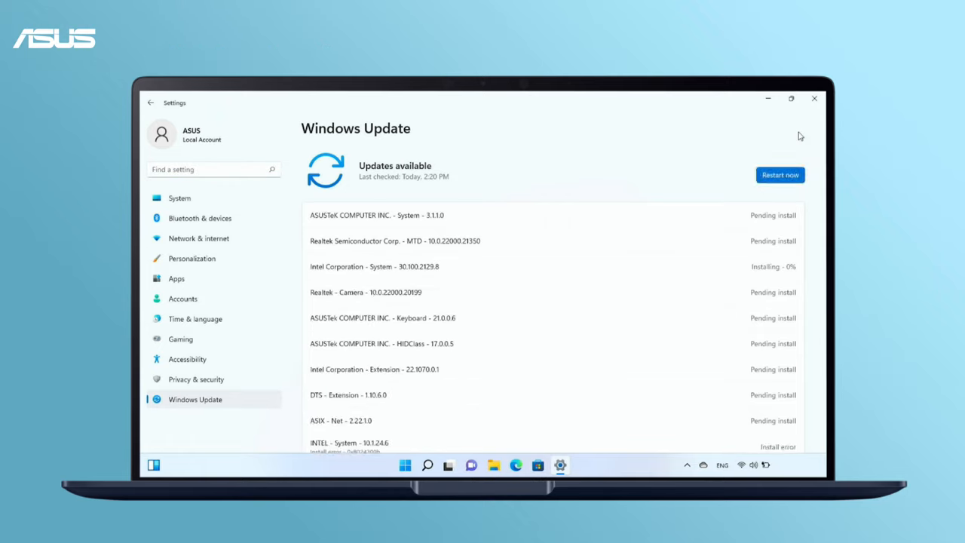
click(780, 174)
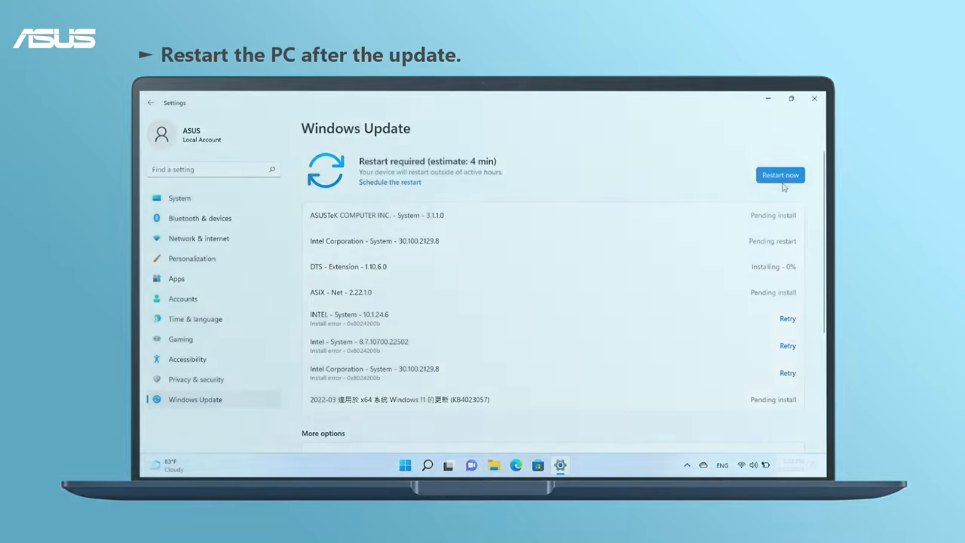
click(779, 175)
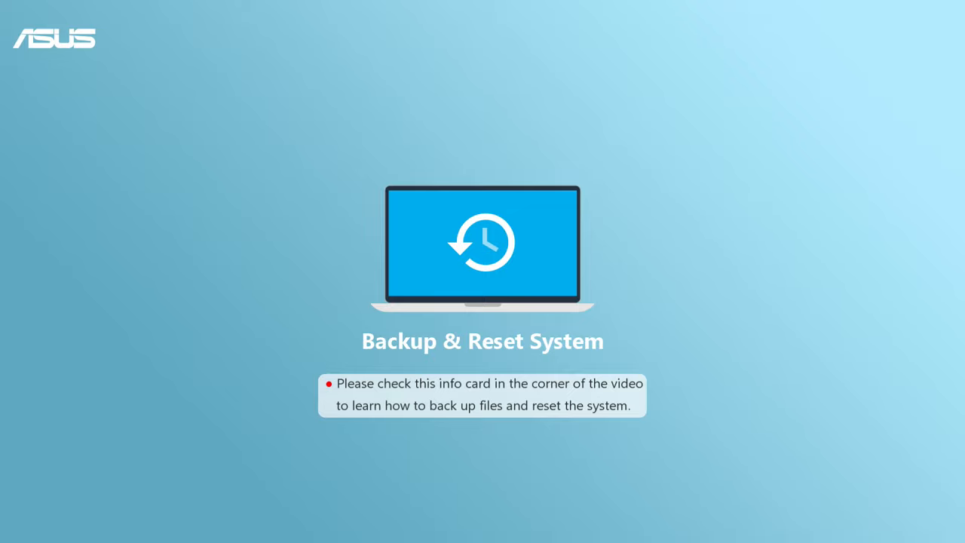